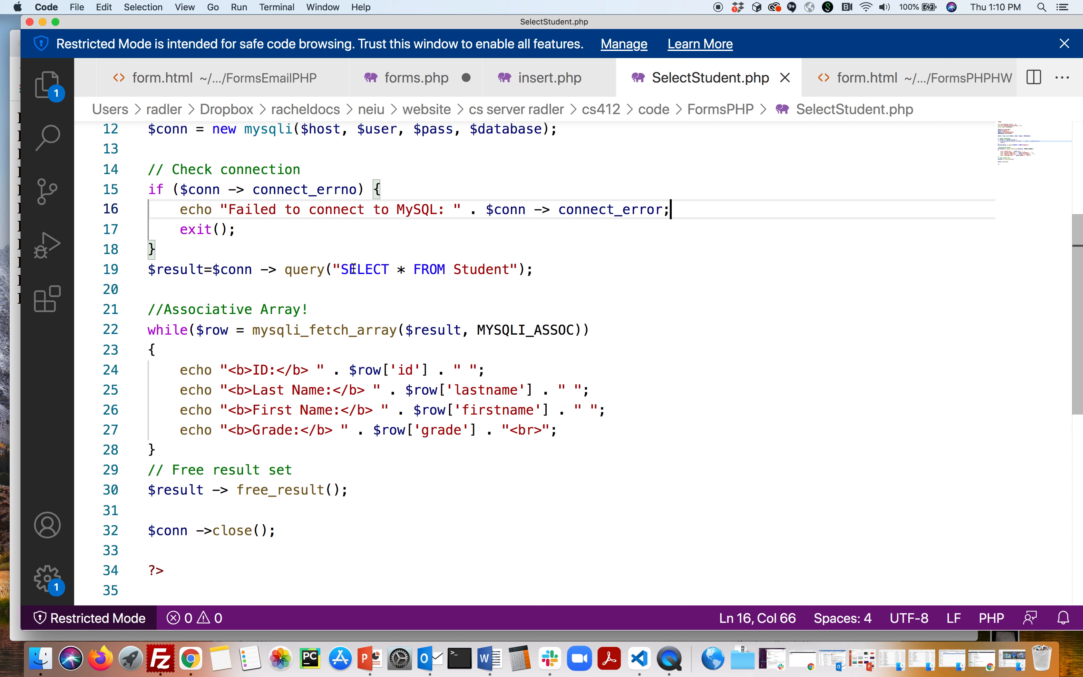
mouse_move(455, 330)
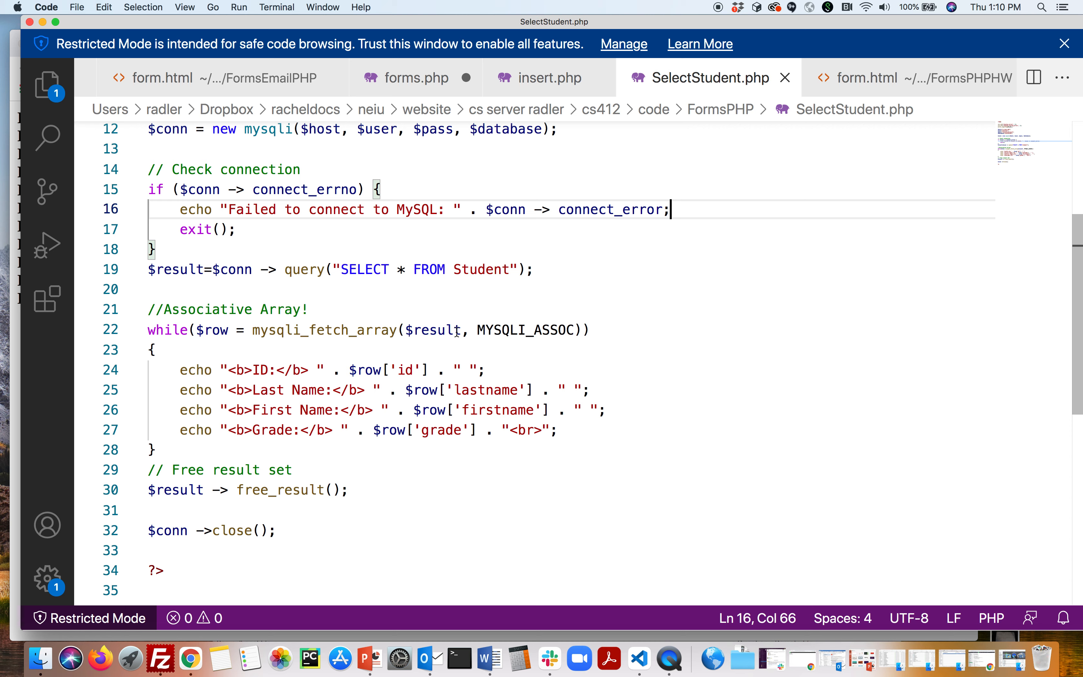
mouse_move(328, 329)
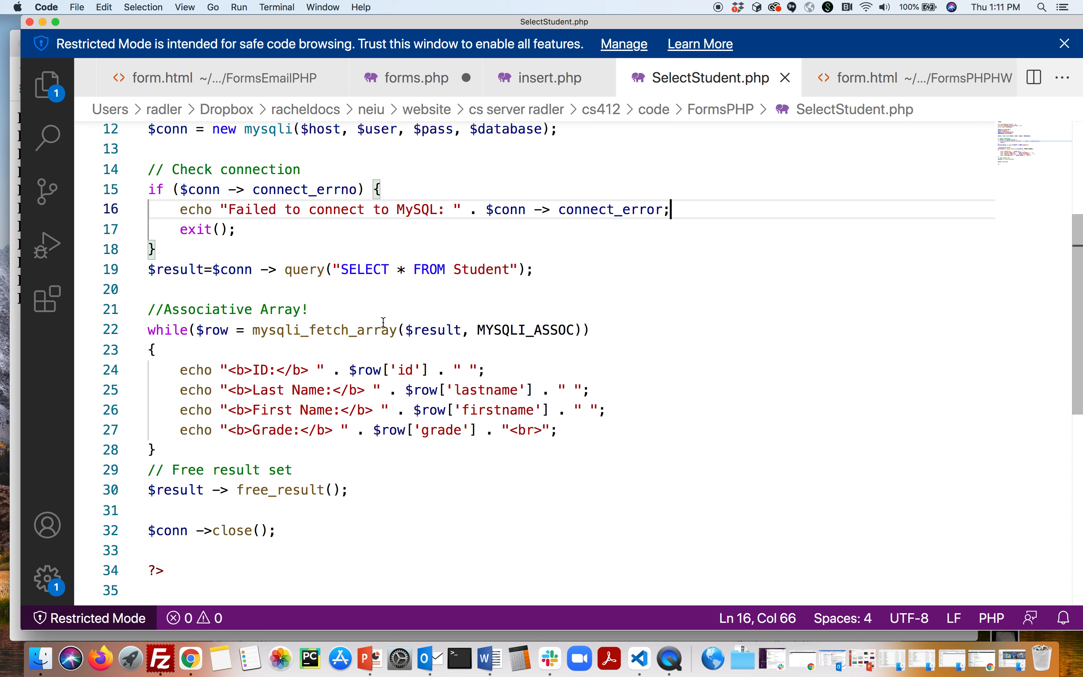
mouse_move(399, 370)
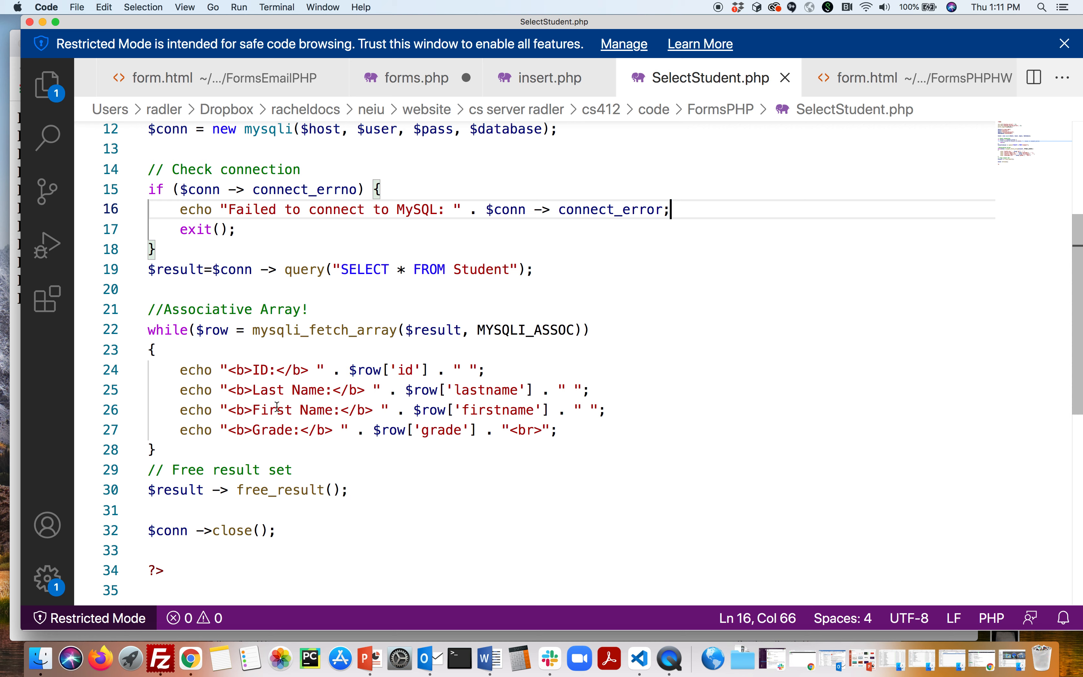
mouse_move(248, 506)
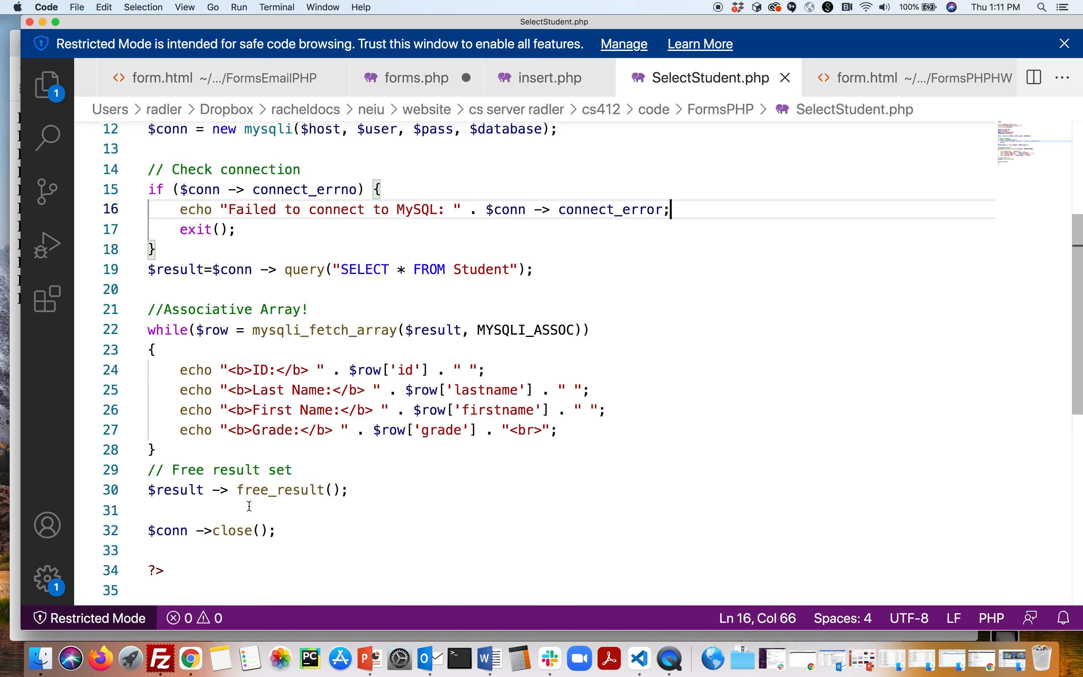
mouse_move(244, 55)
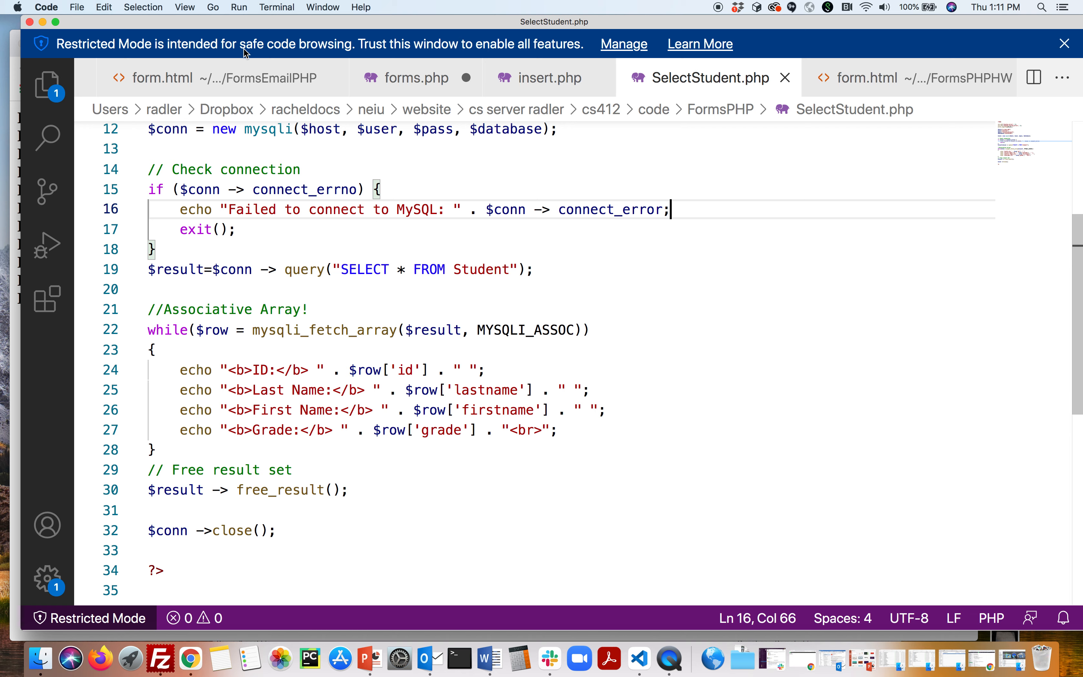